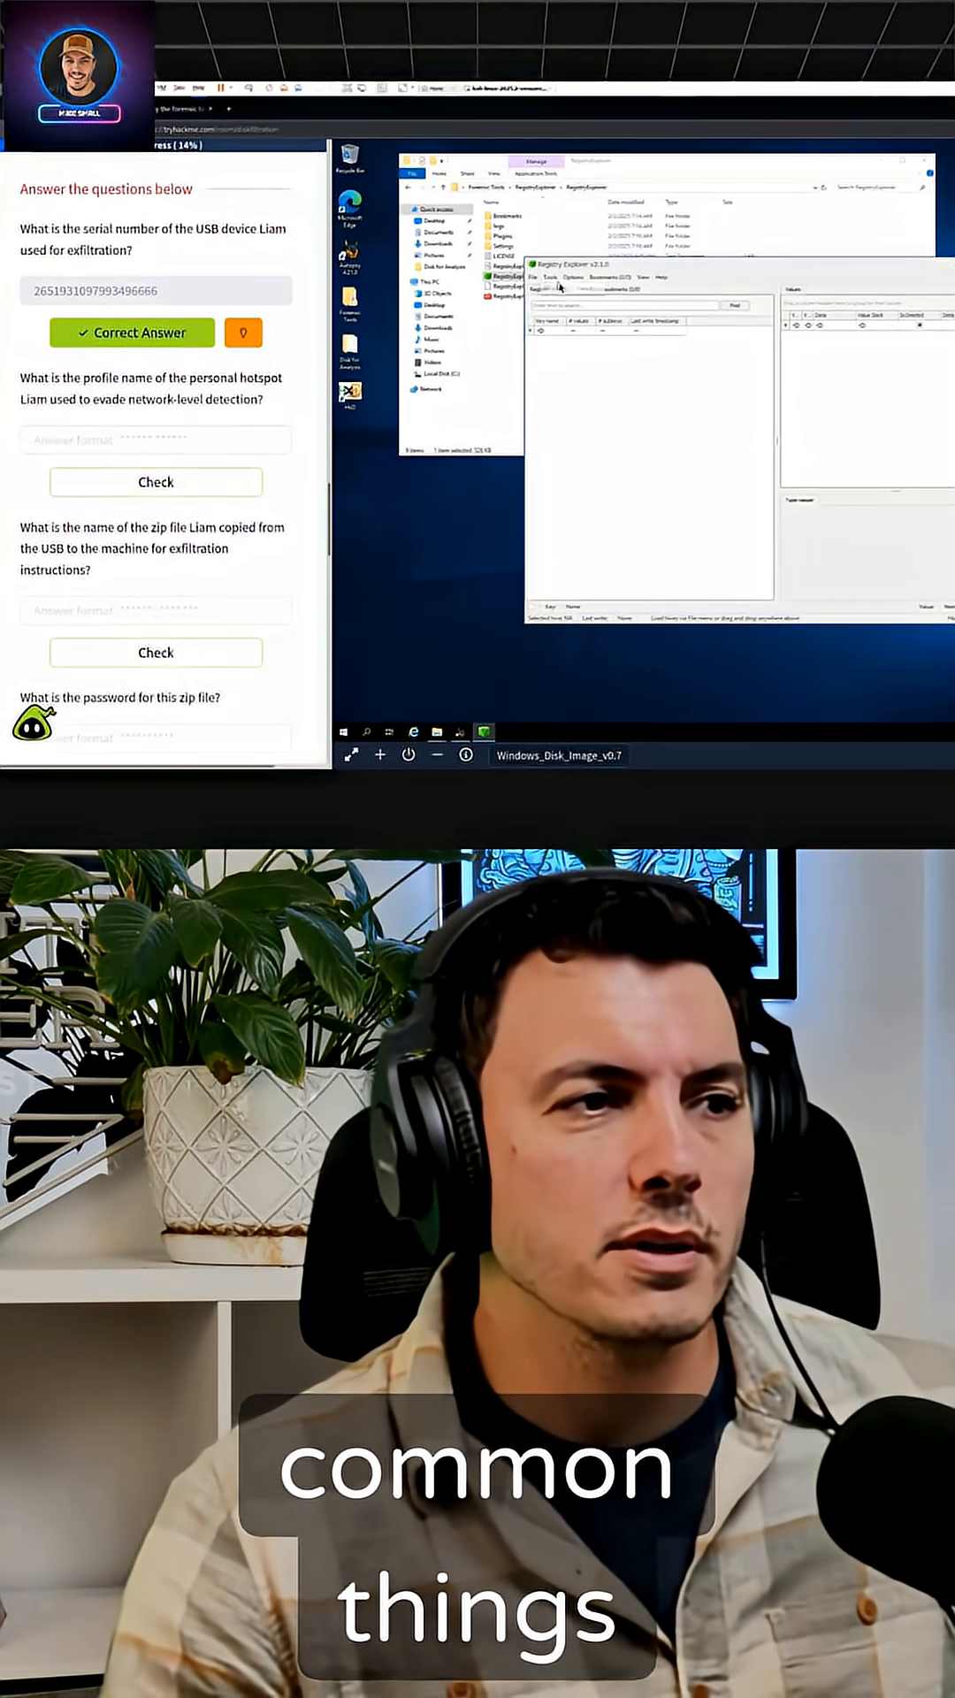
Step: Open Registry Explorer's File menu to load a hive
{"action": "left_click", "coordinate": [531, 278]}
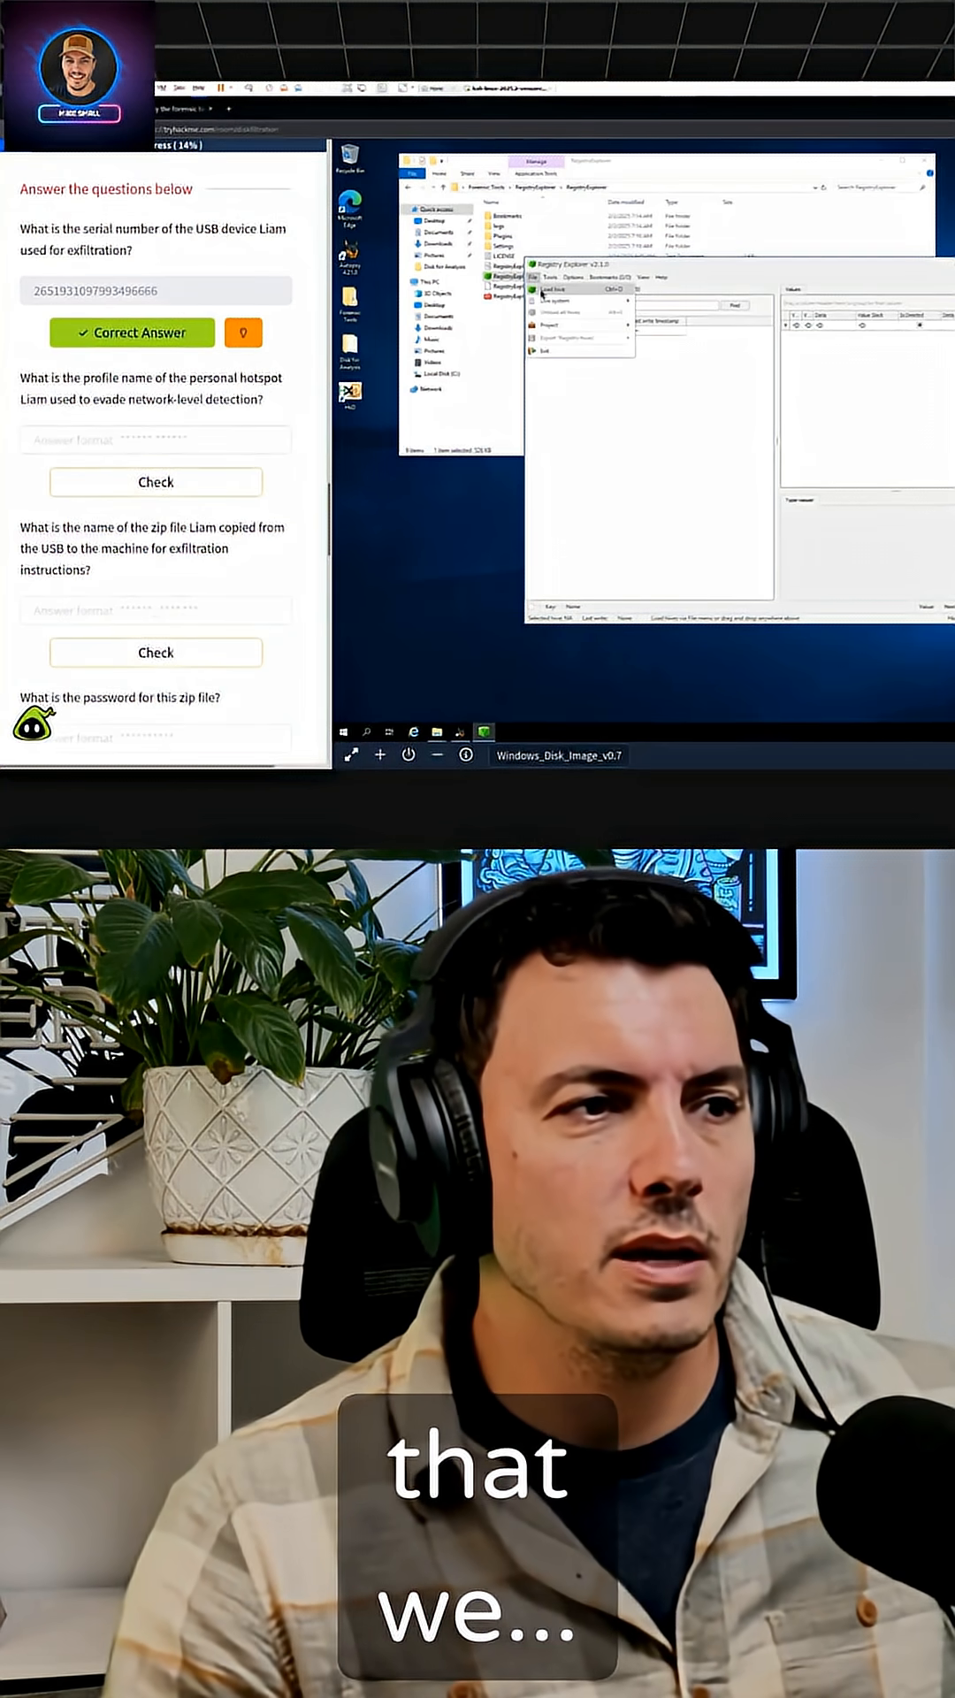
Step: Start Load hive and browse into the disk copy's Config folder
{"action": "left_click", "coordinate": [549, 300]}
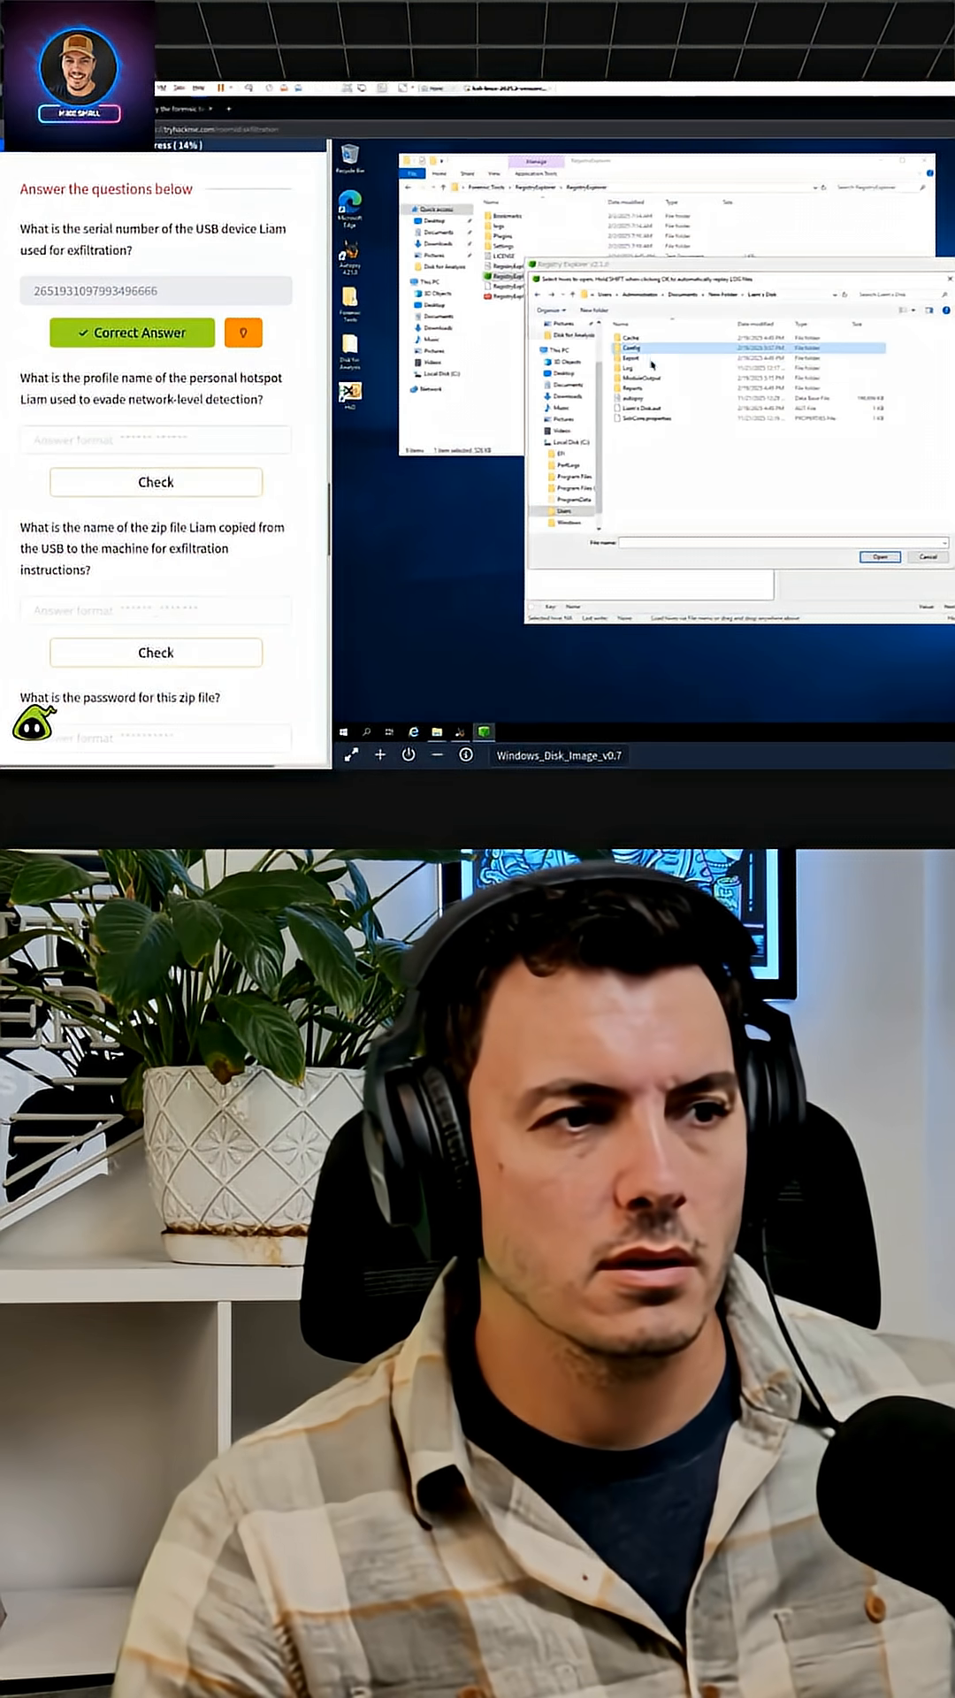
{"action": "double_click", "coordinate": [633, 344]}
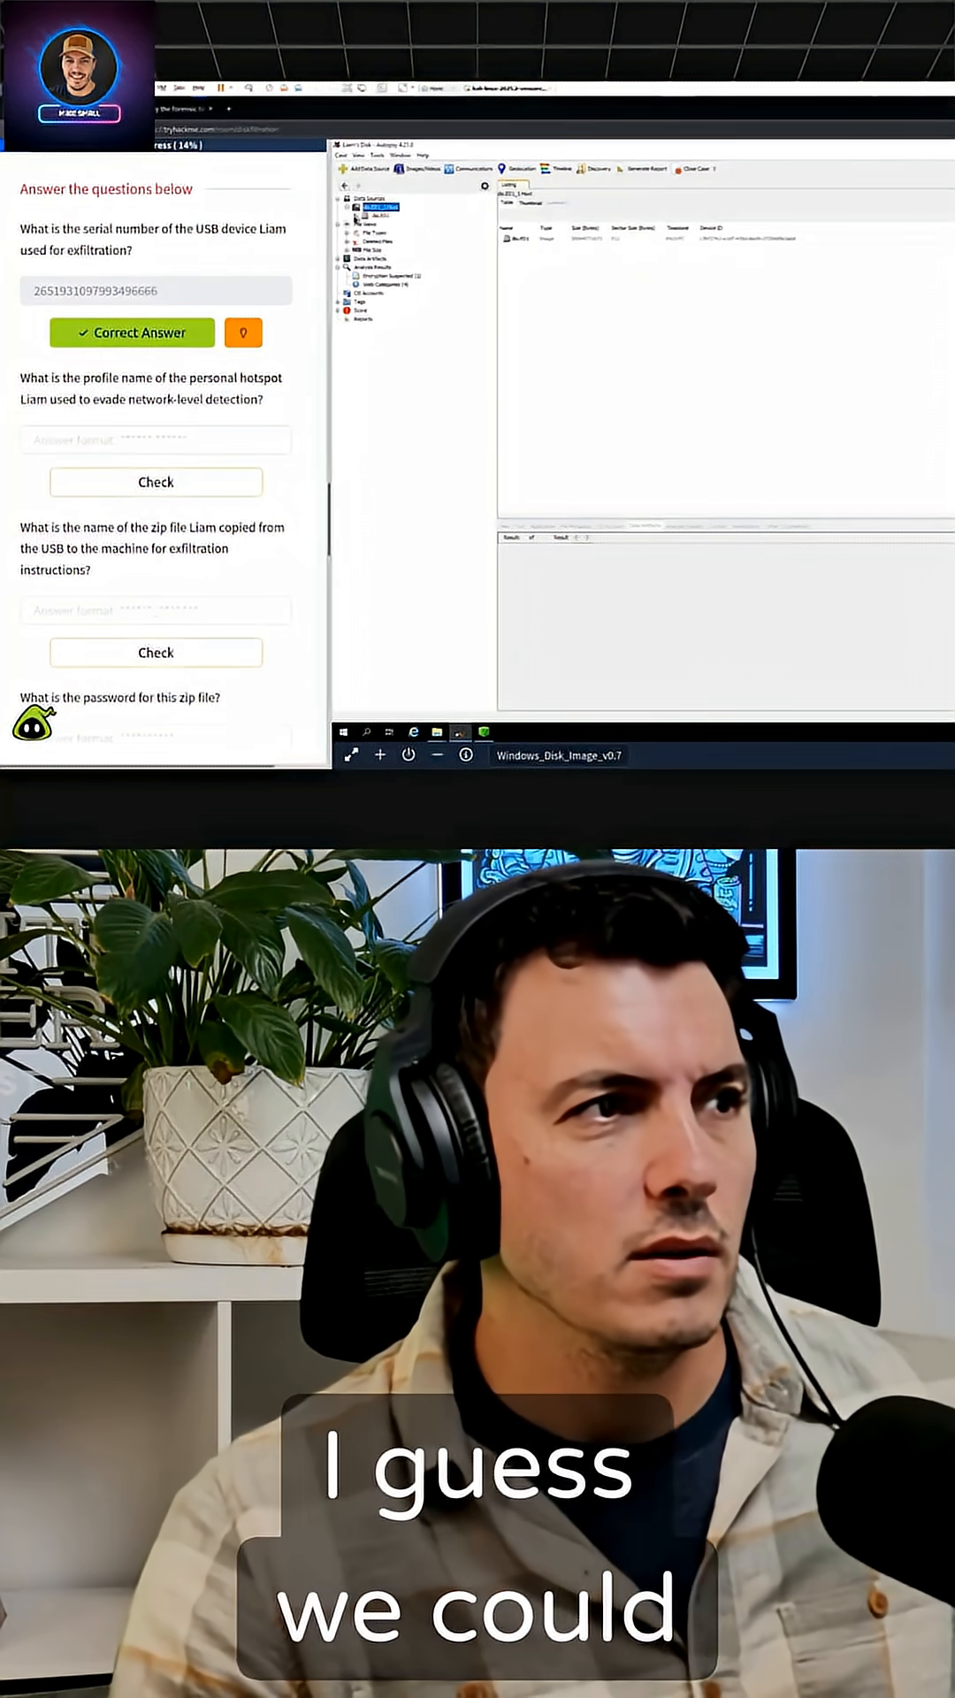
Step: Expand the disk image and its vol3 NTFS partition to show Users and Windows
{"action": "left_click", "coordinate": [348, 212]}
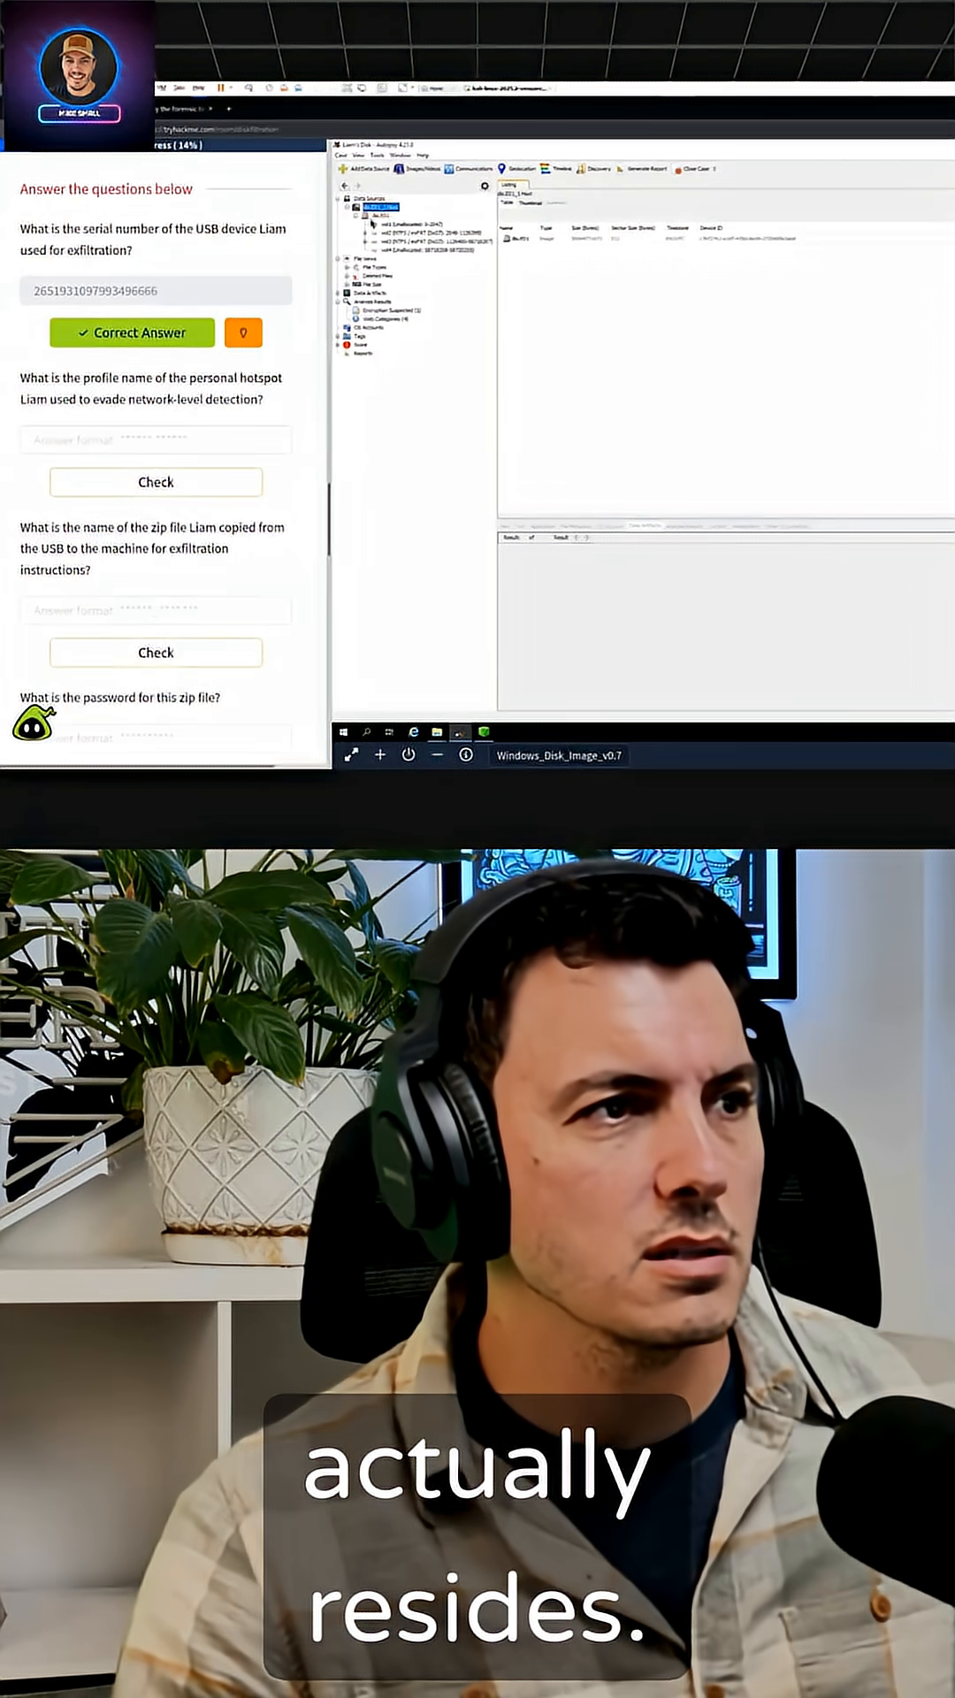
{"action": "left_click", "coordinate": [349, 238]}
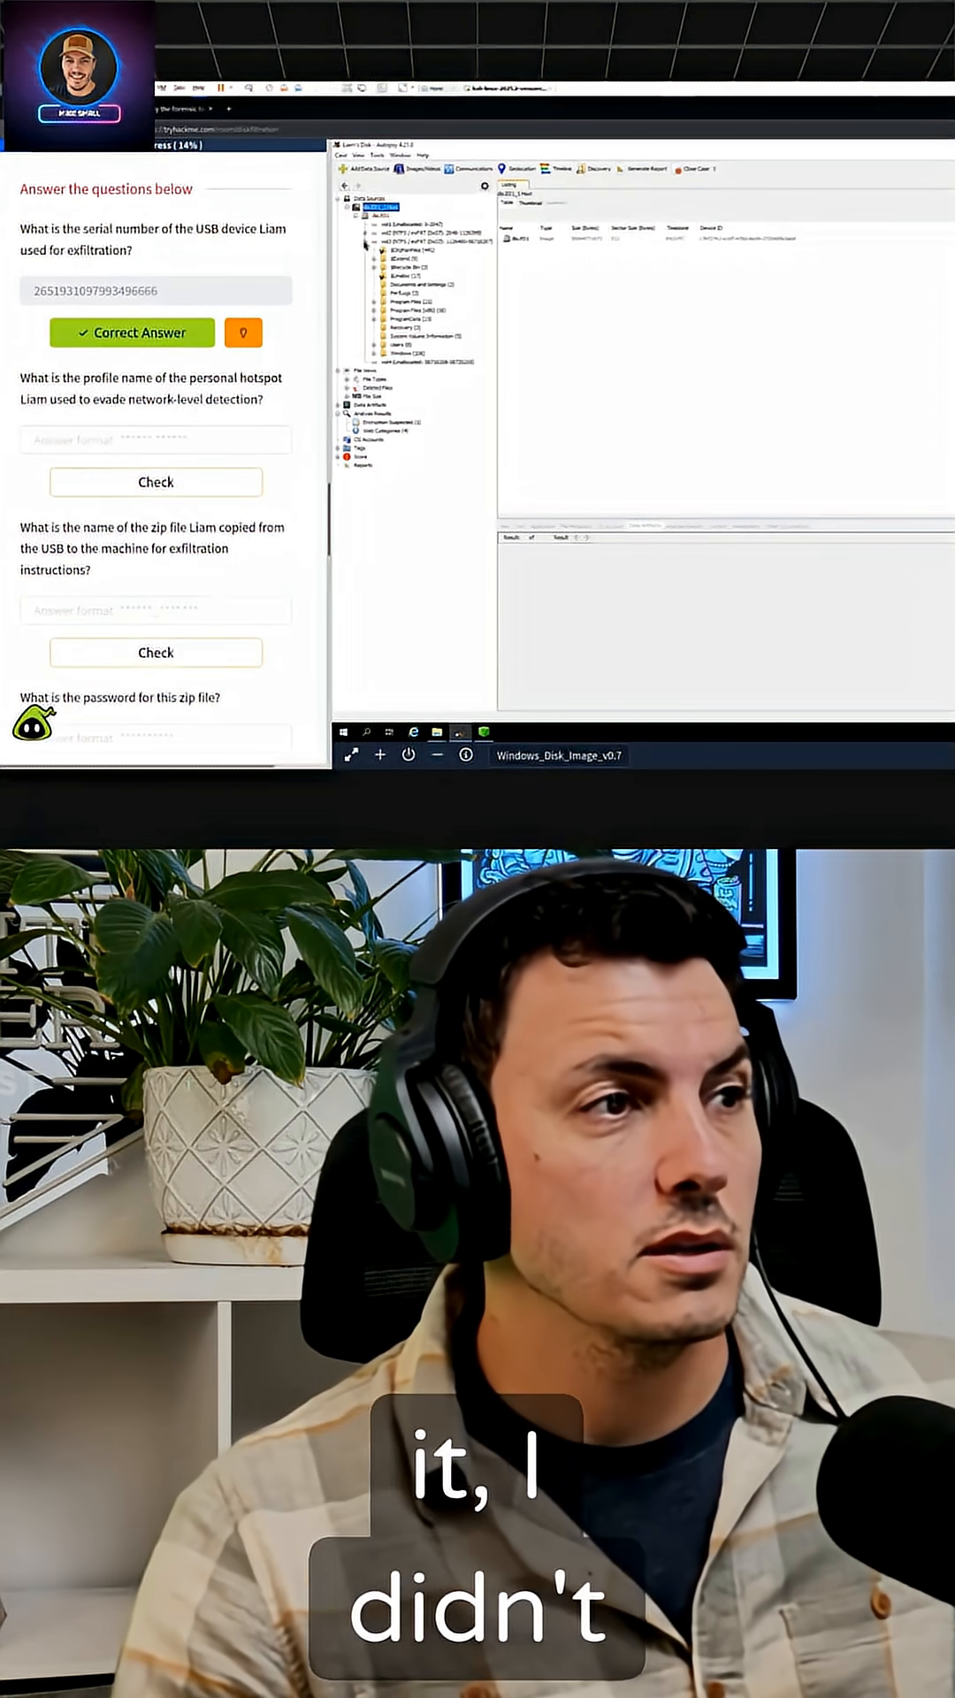